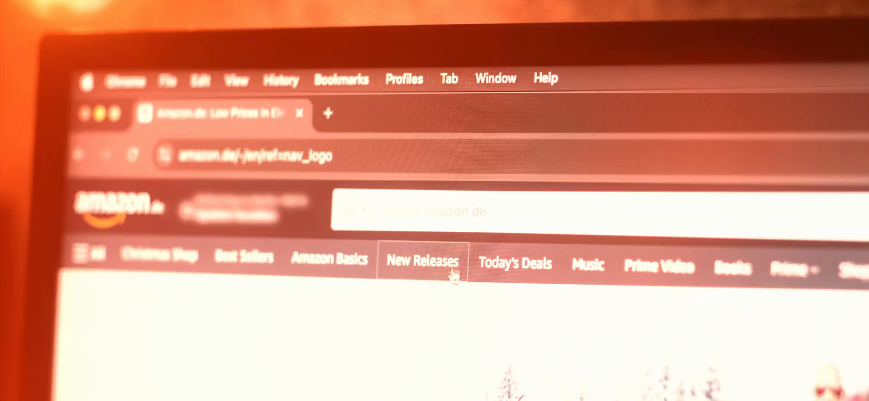
Step: Search Amazon for 'negati…' negative ion stickers and browse the results for the Quantum Shield sticker
text(negative ion s)
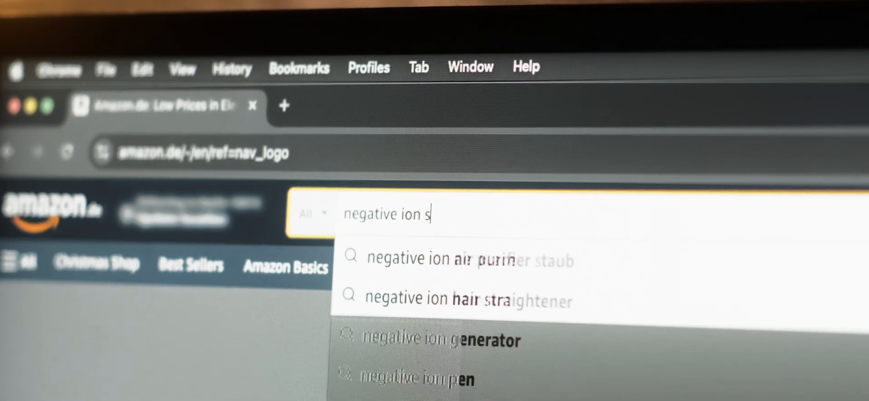
click(561, 183)
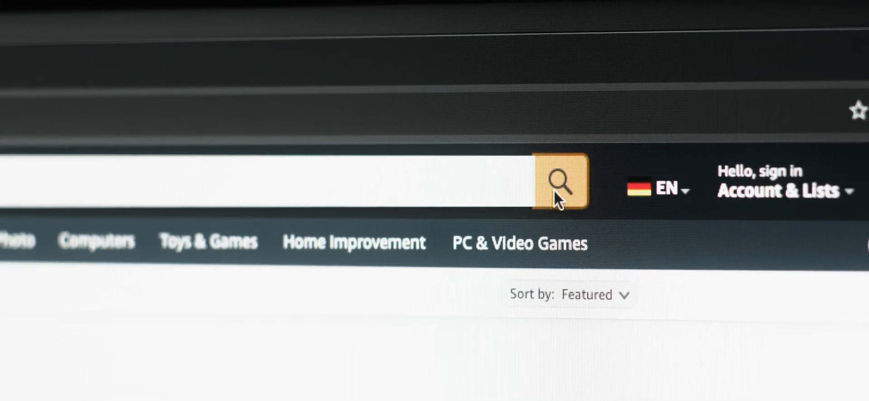
click(560, 182)
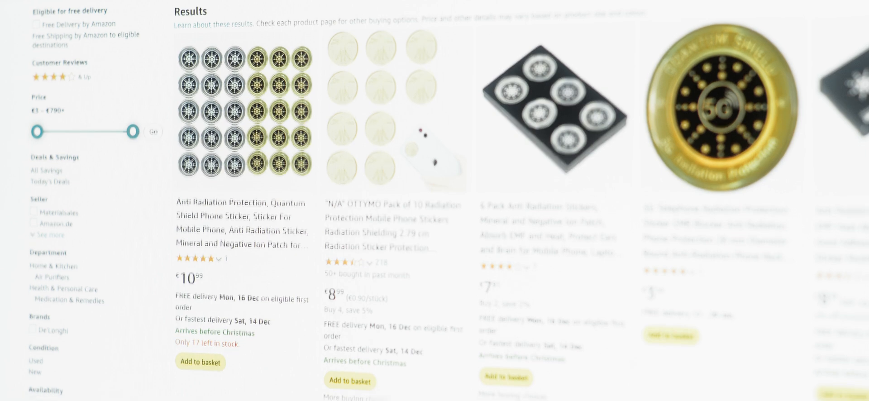
scroll(down, 3)
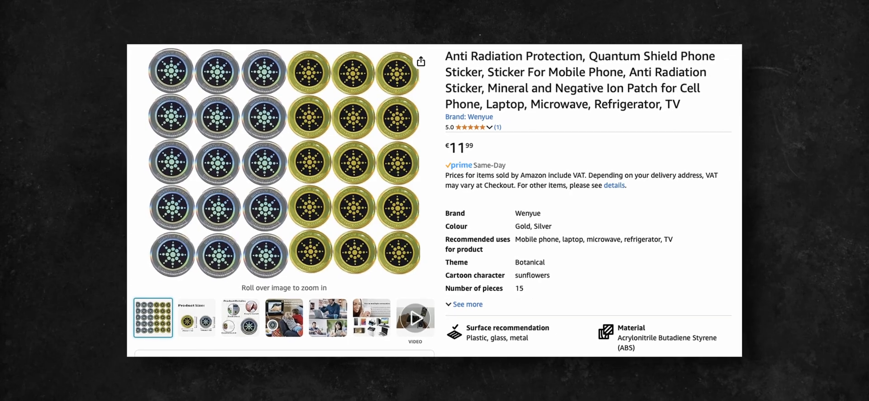
Step: Show the product photo of the stickers on a laptop, phone and tablet
click(283, 317)
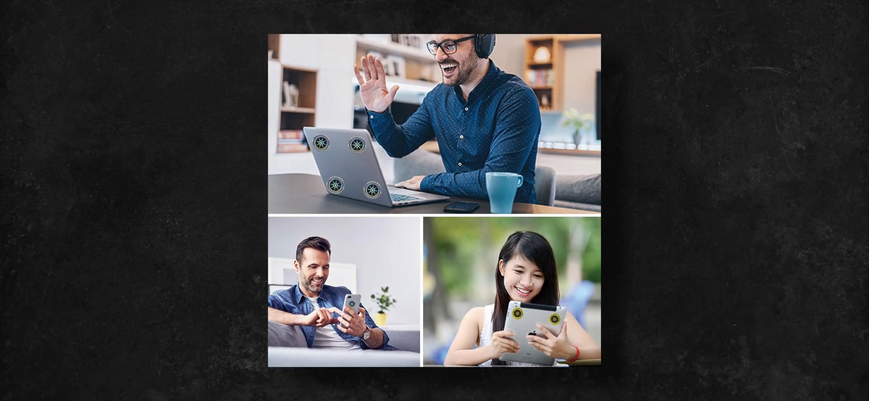